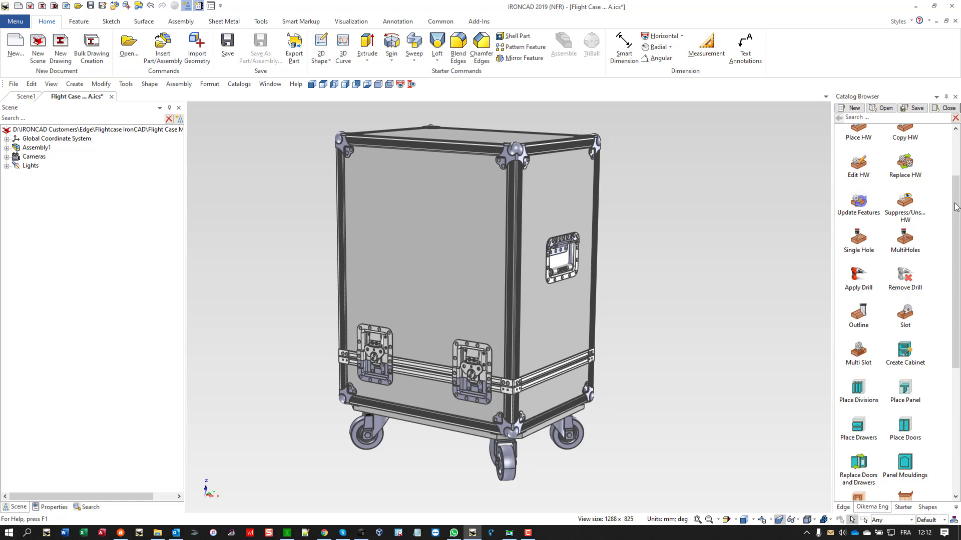
Accept the Mark Elements prefixes and confirm the Export QCAM of the flight case assembly.
scroll(down, 3)
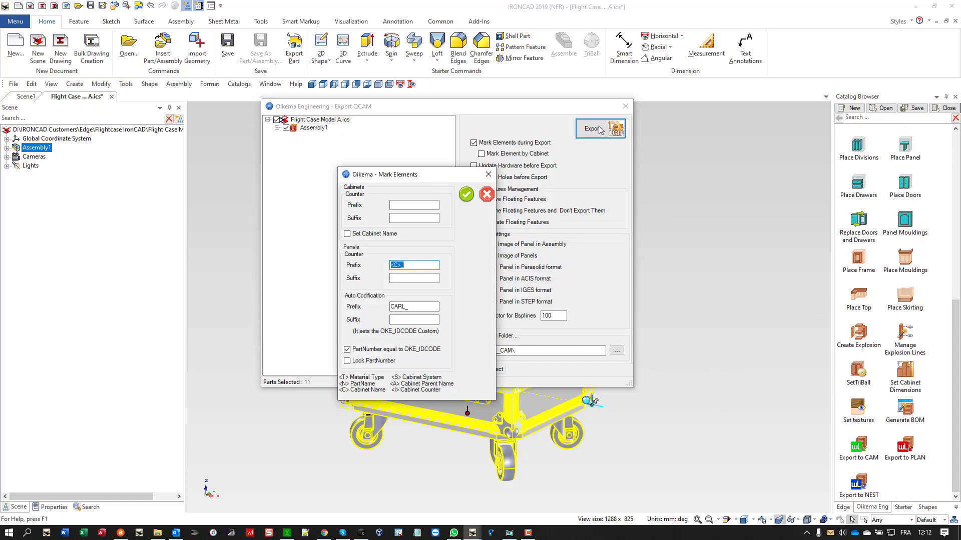
click(599, 128)
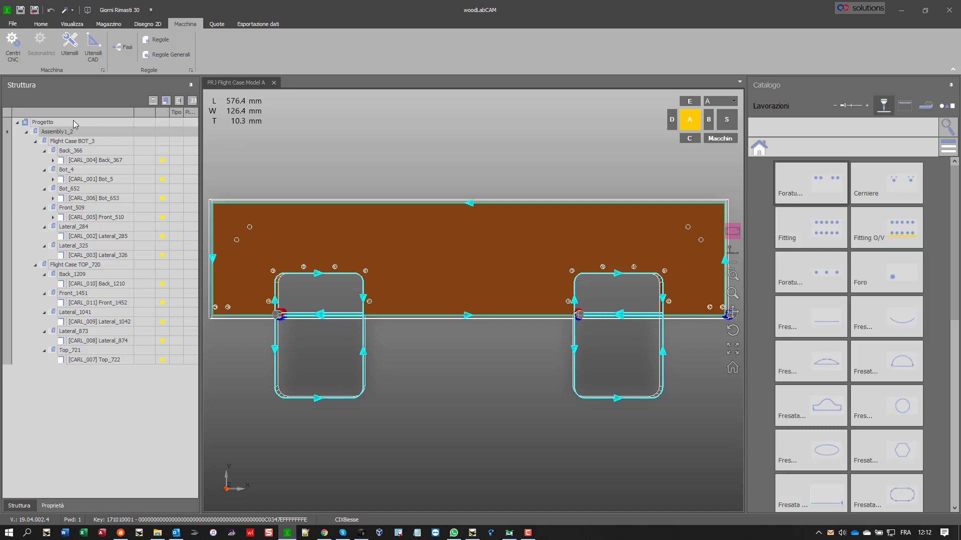
mouse_move(87, 139)
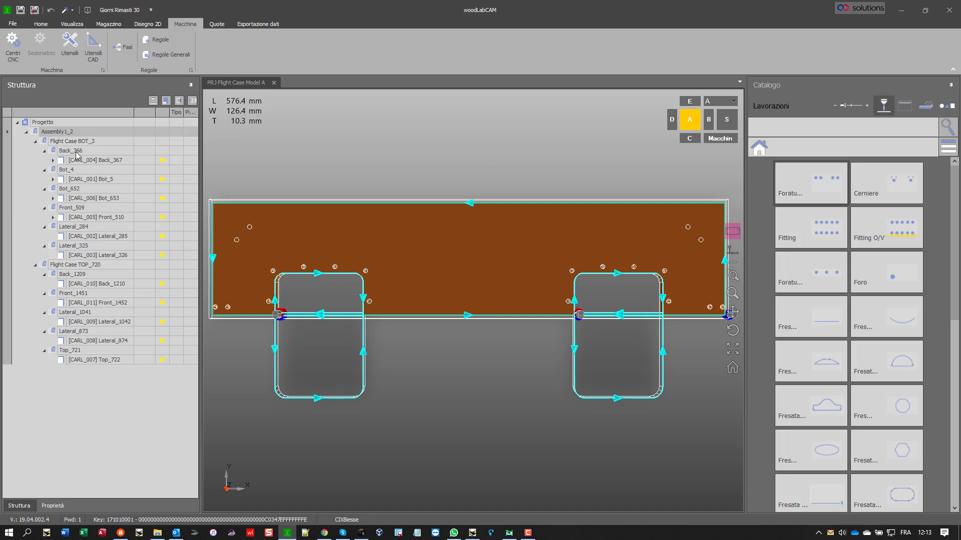
click(98, 160)
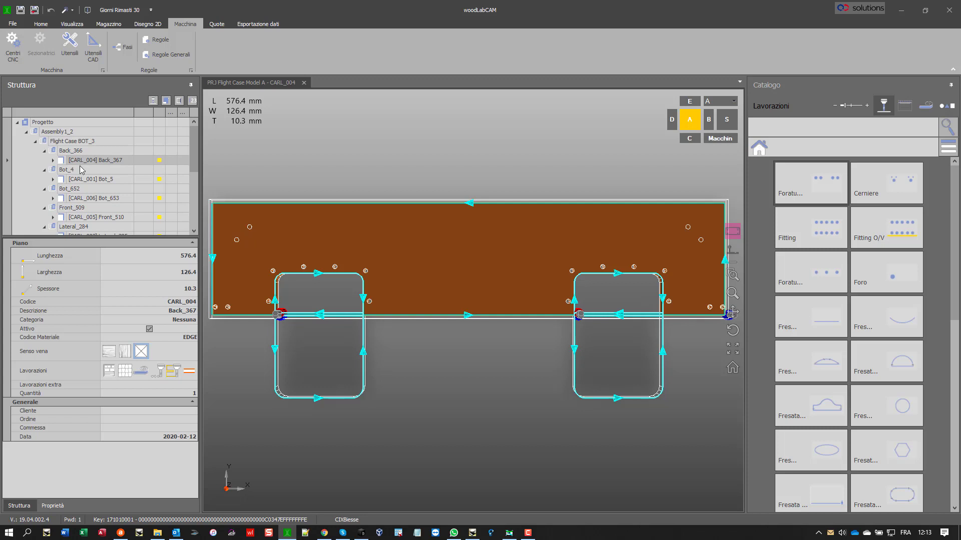
click(93, 198)
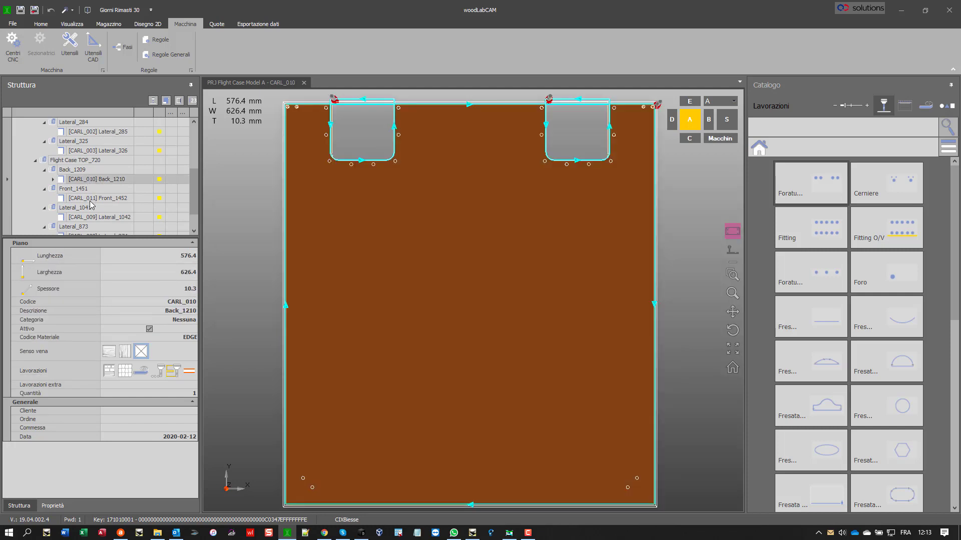
click(99, 188)
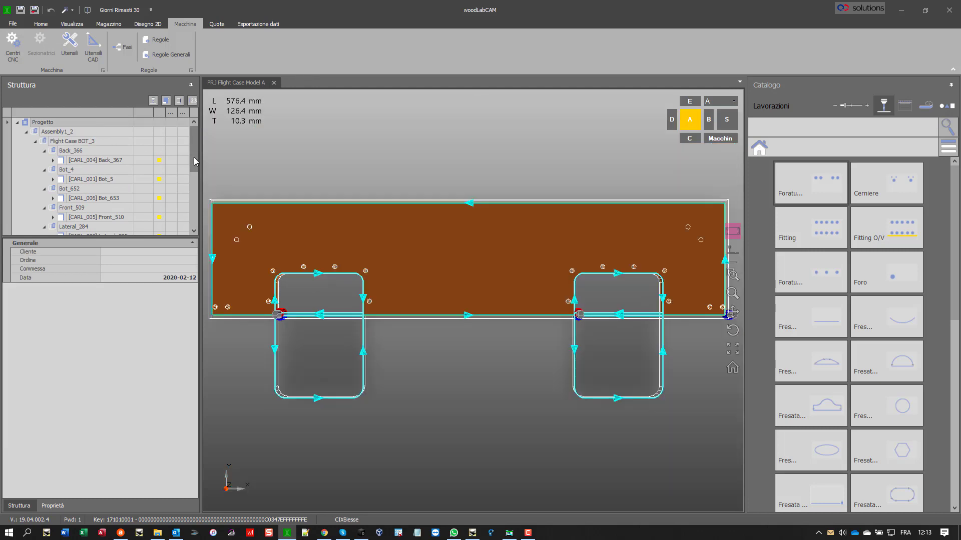
mouse_move(170, 143)
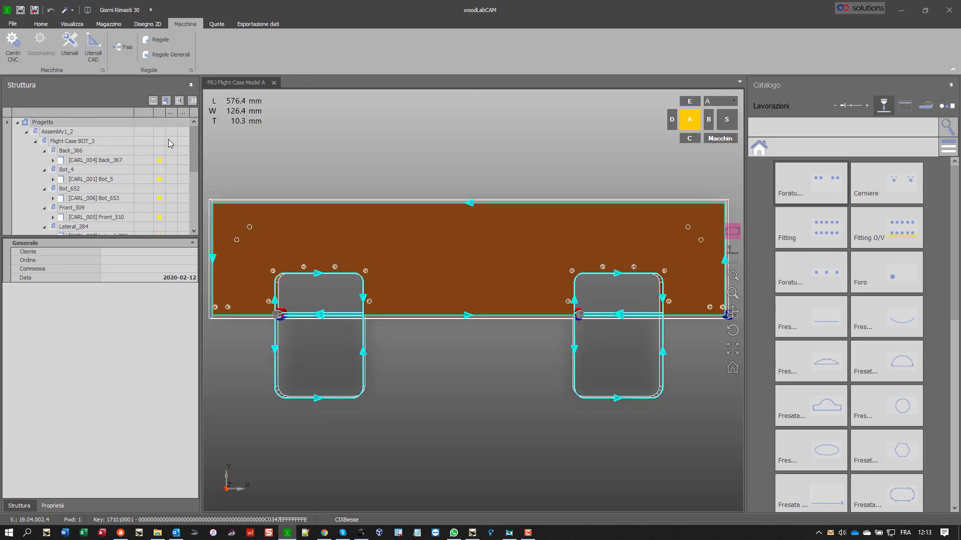
mouse_move(41, 31)
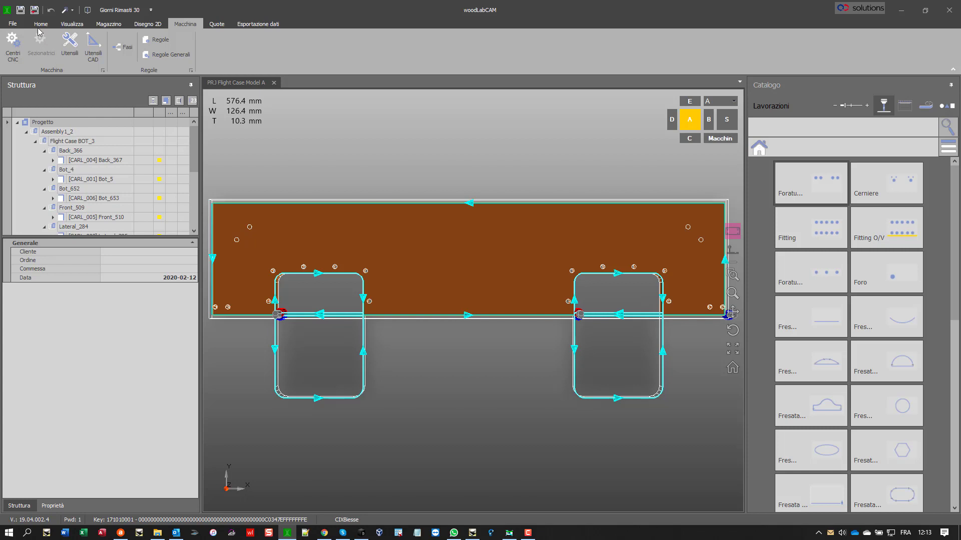
Run Esegui pp CNC from Home and inspect the generated CARL_001 face program.
click(40, 24)
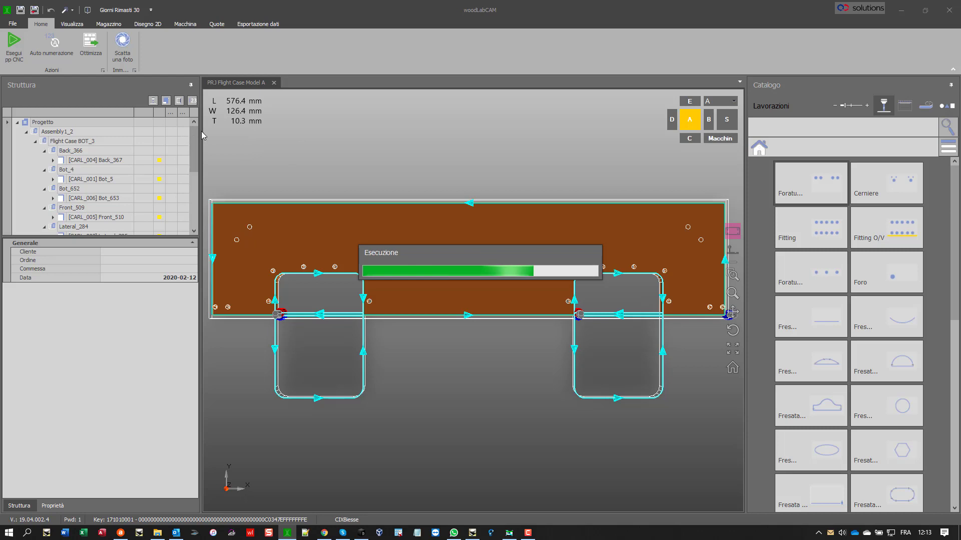
mouse_move(214, 141)
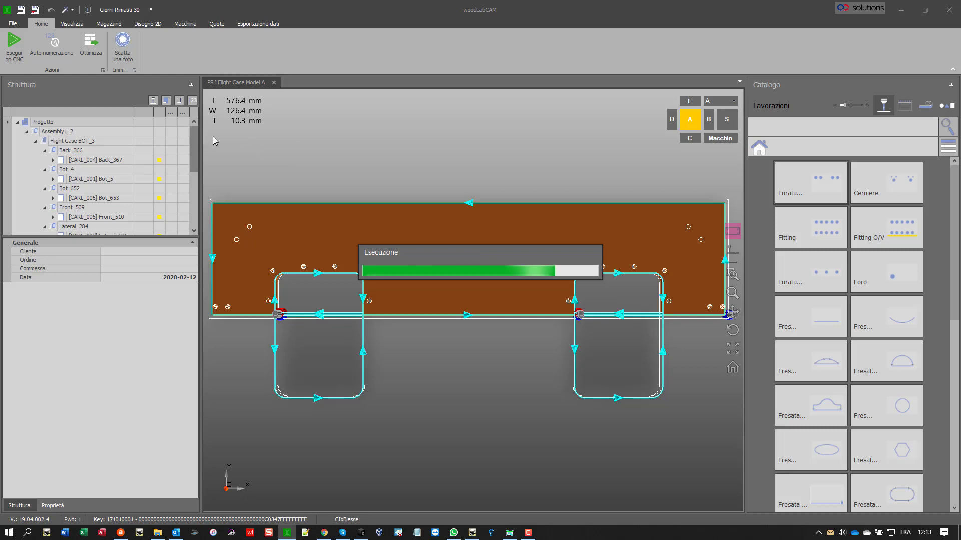
click(18, 43)
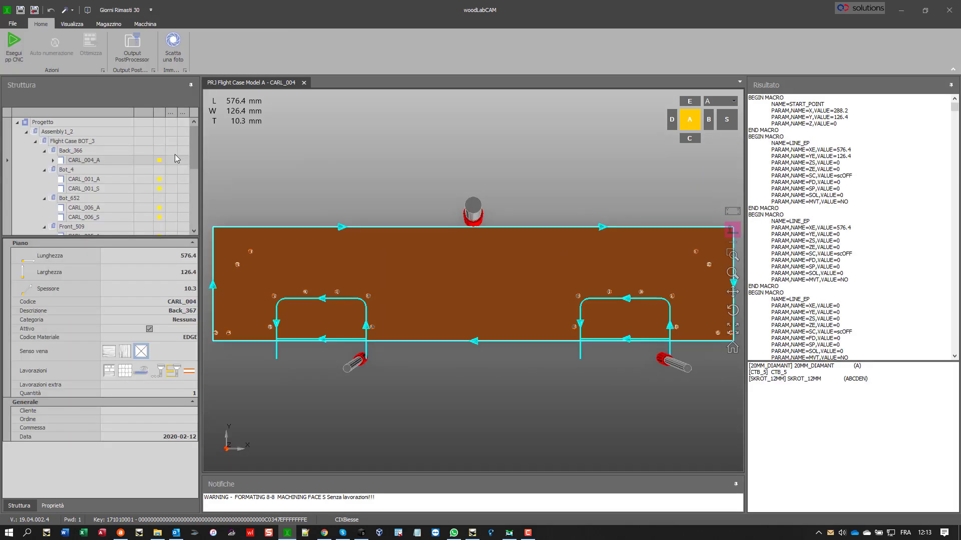
mouse_move(715, 250)
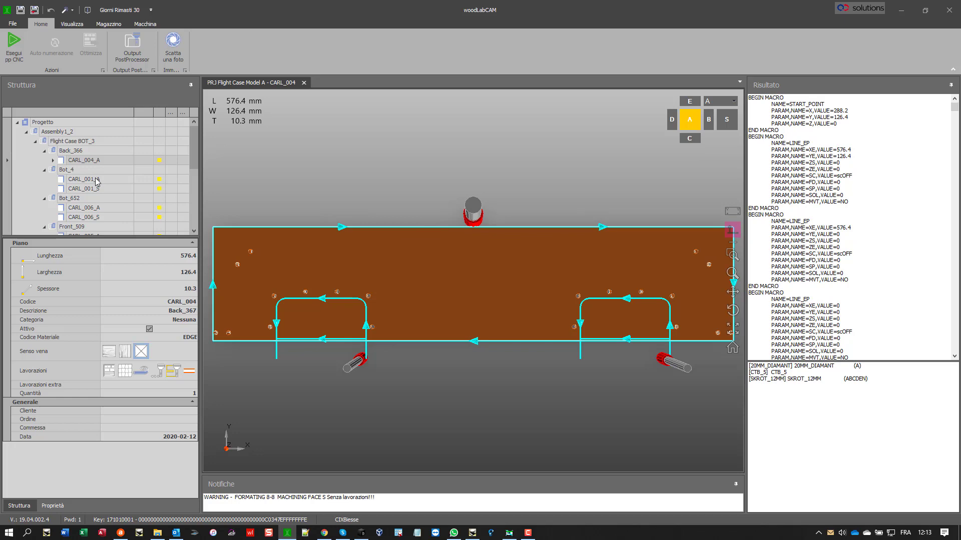
click(85, 178)
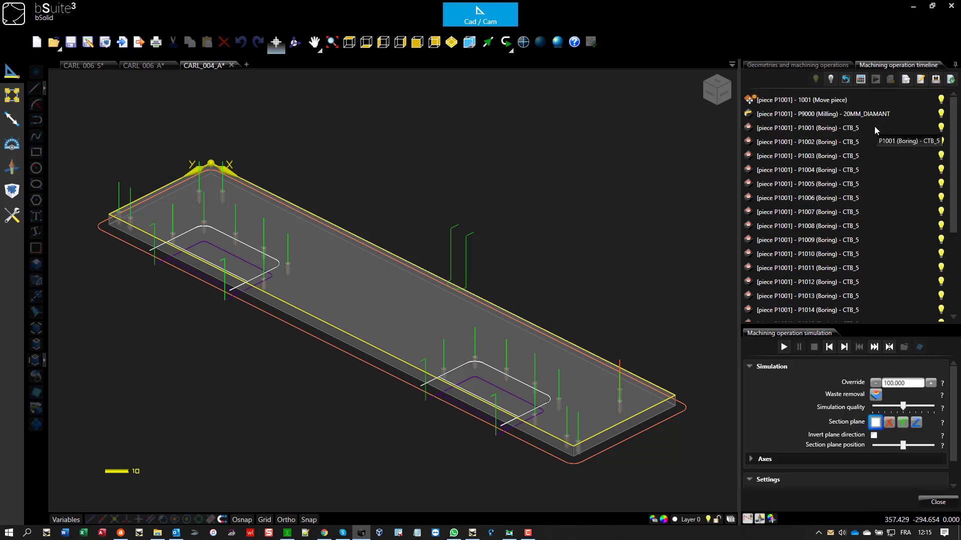
Simulate CARL_004_A's cut-outs and holes, then move on to the CARL_006_S program.
click(782, 347)
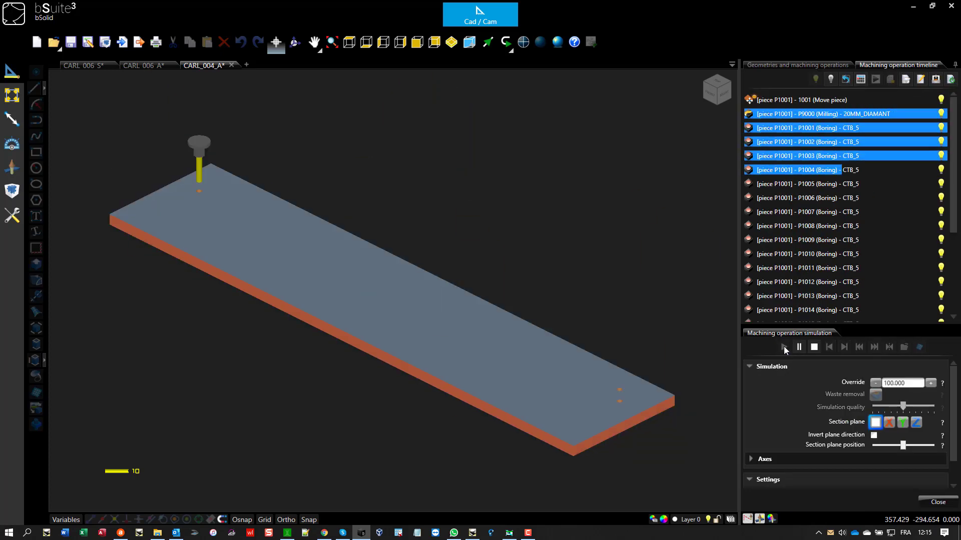
click(784, 347)
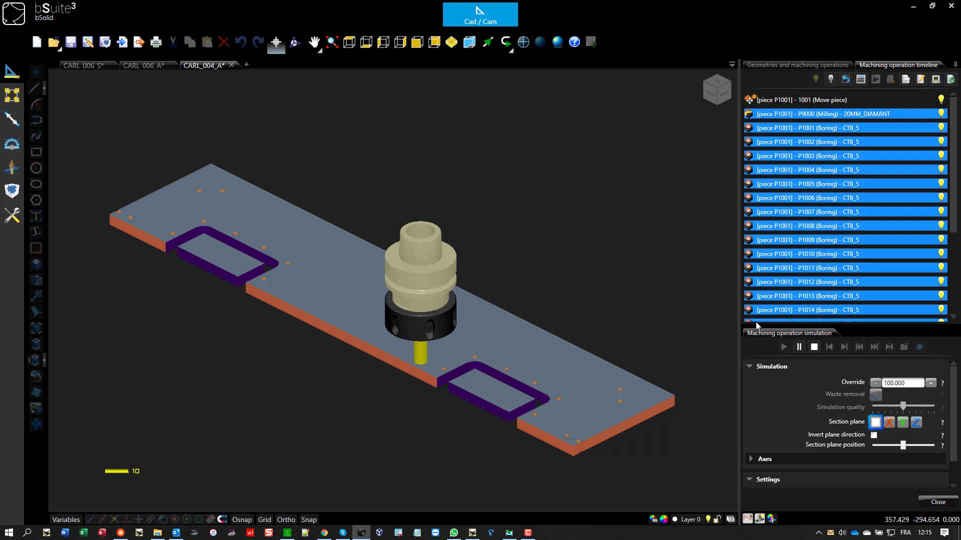
mouse_move(556, 162)
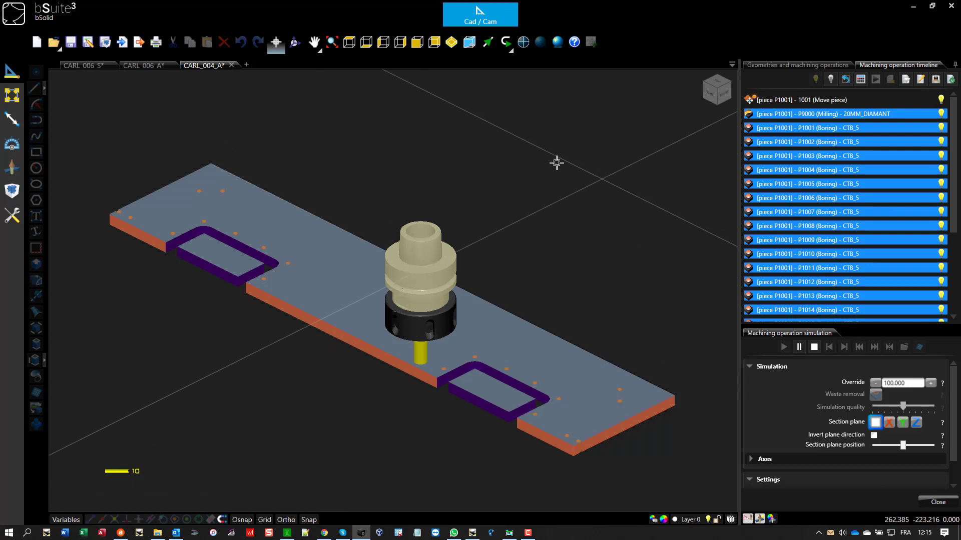
mouse_move(557, 139)
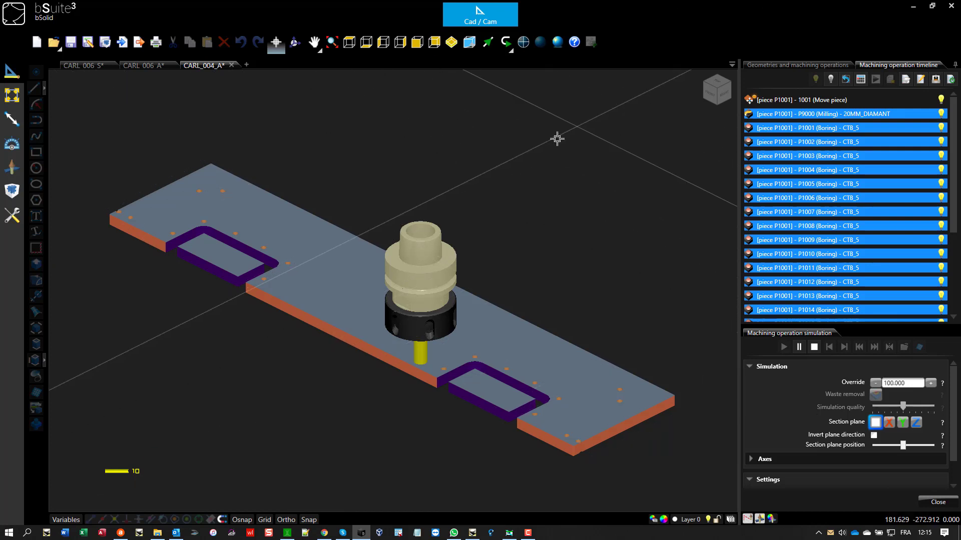
mouse_move(472, 188)
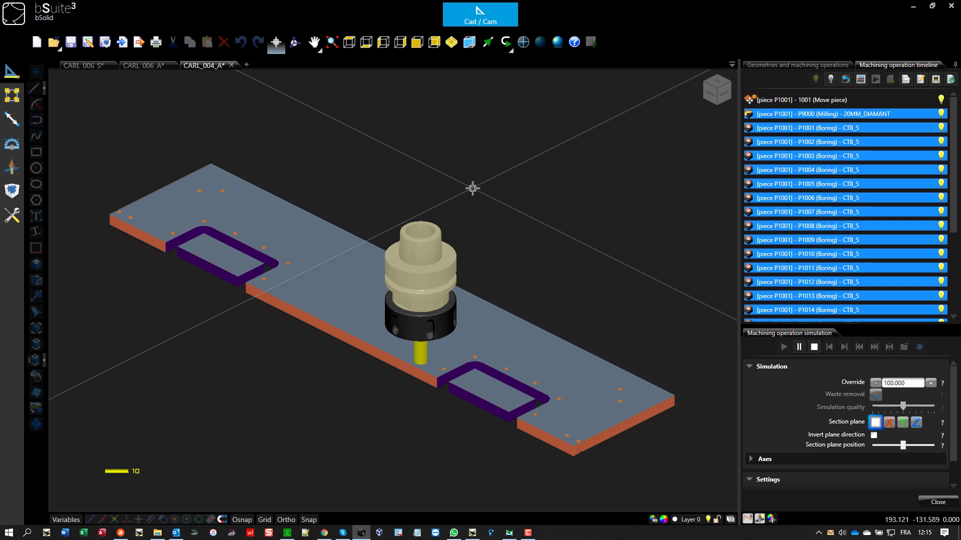
click(85, 66)
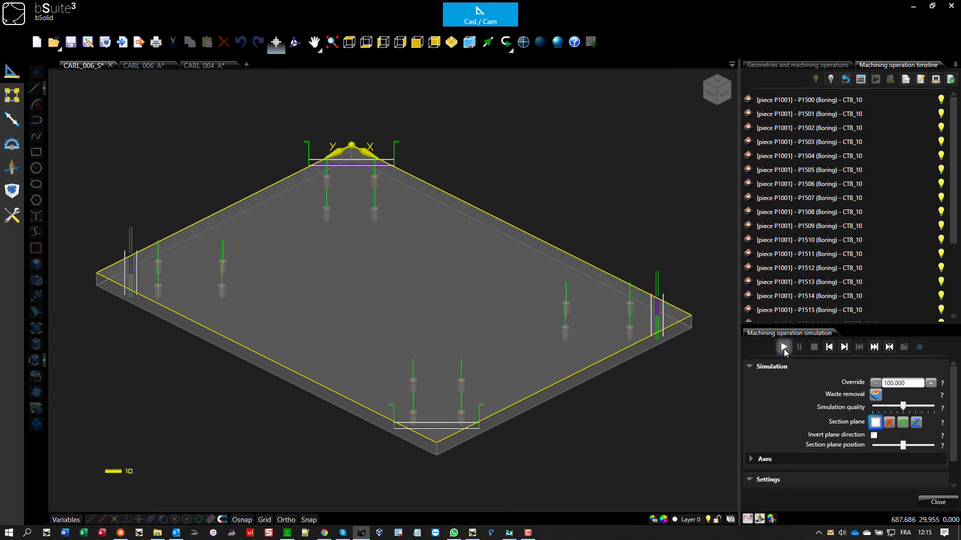
Simulate CARL_006_S and CARL_006_A in turn before reaching the CARL_008_A program.
click(784, 347)
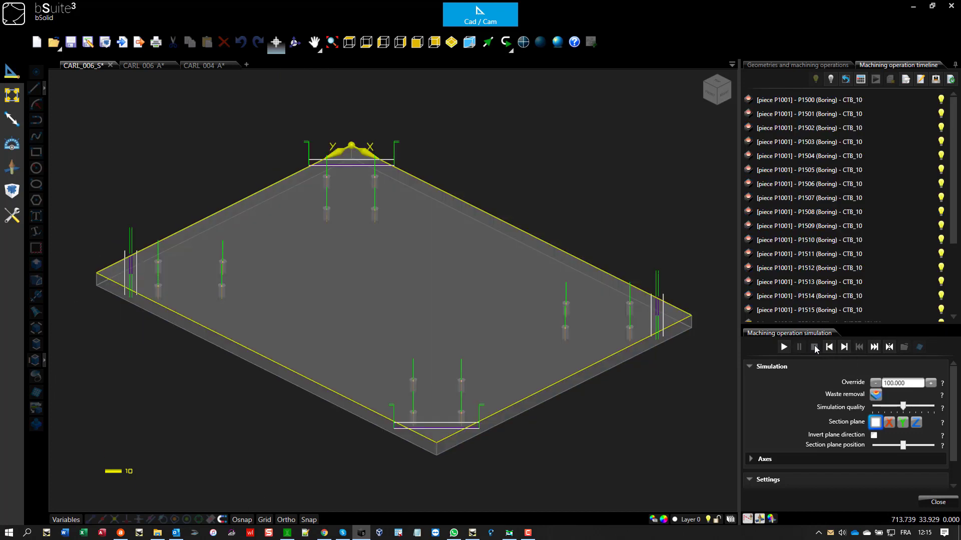
click(145, 65)
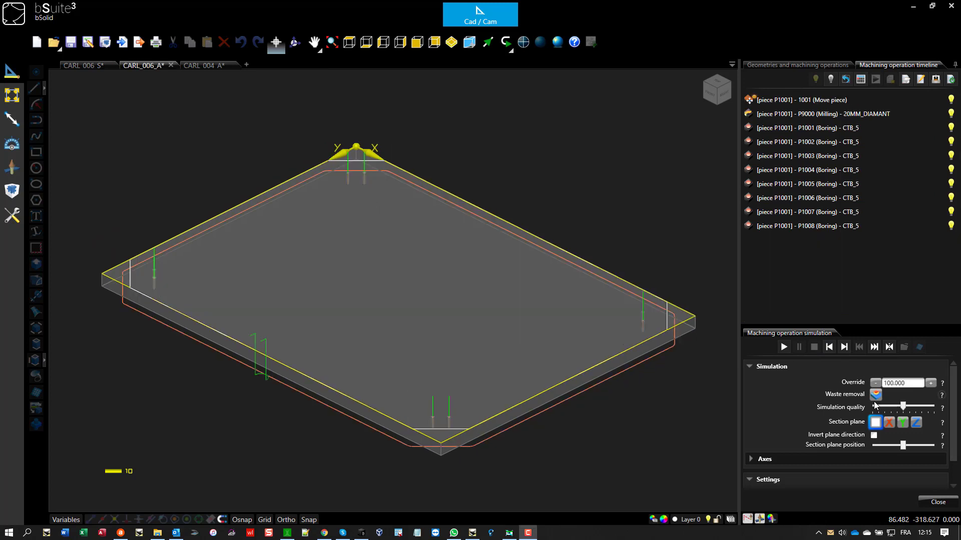
click(782, 346)
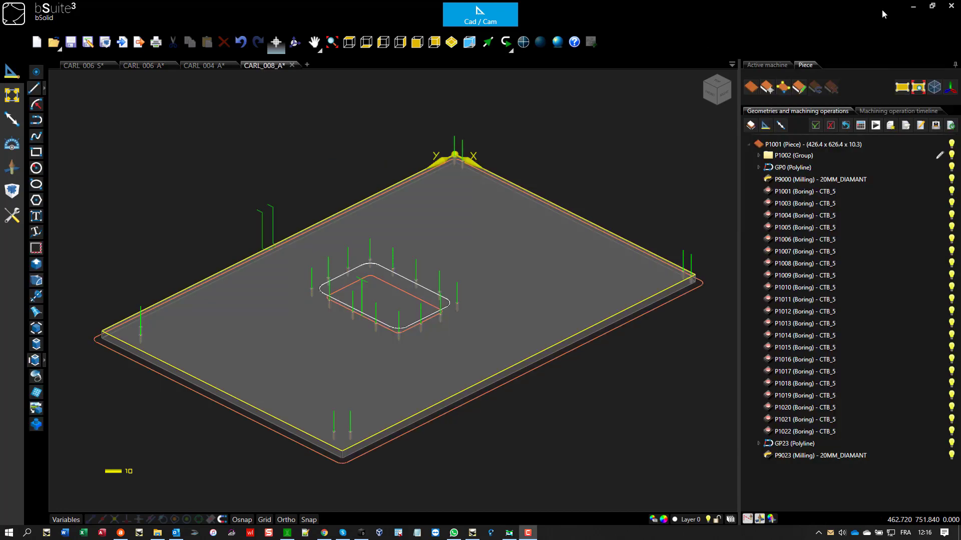
Show CARL_008_A's operation timeline and simulate milling its central pocket and borings.
click(787, 167)
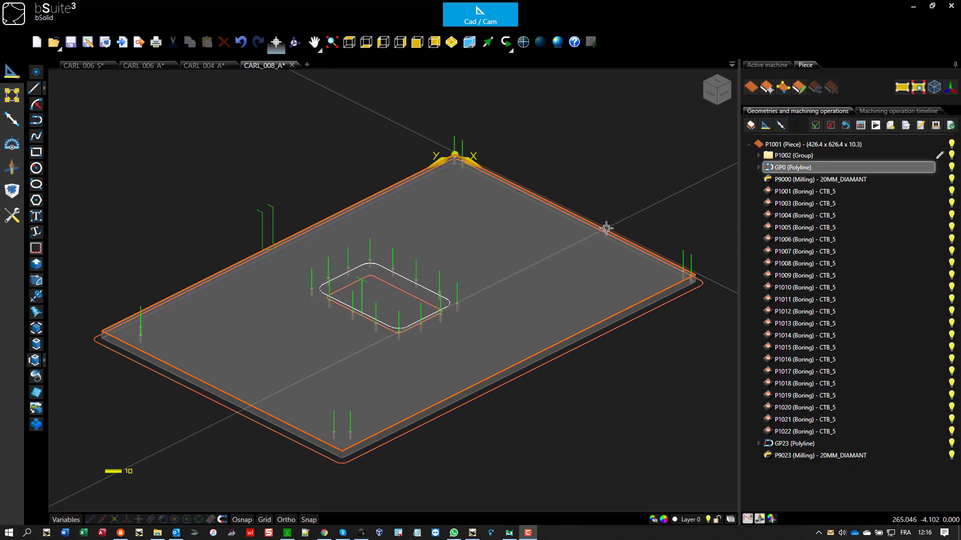
click(804, 263)
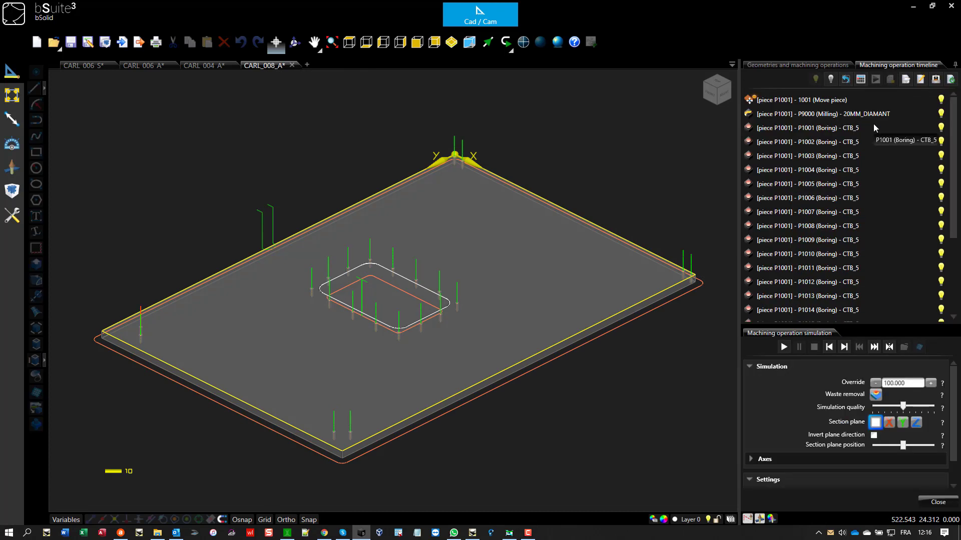
click(783, 347)
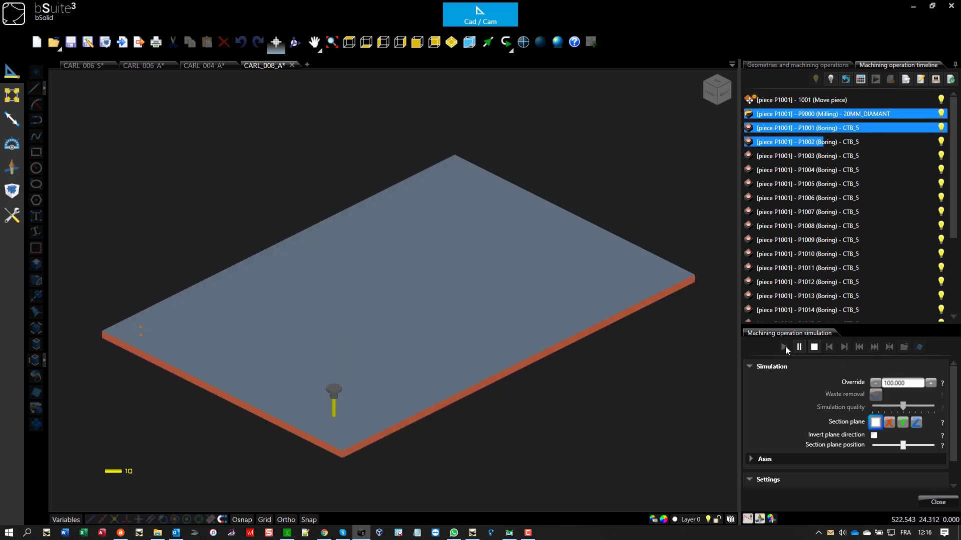
click(784, 346)
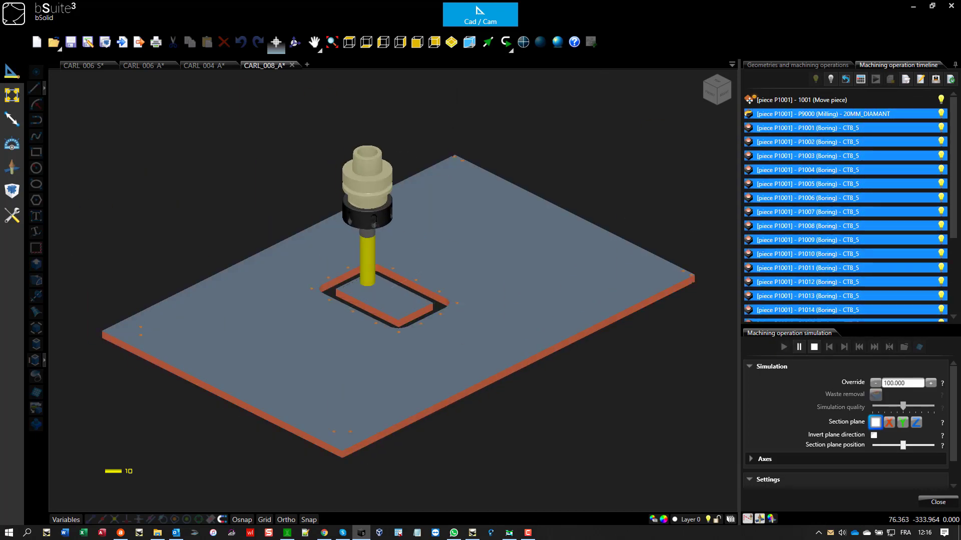